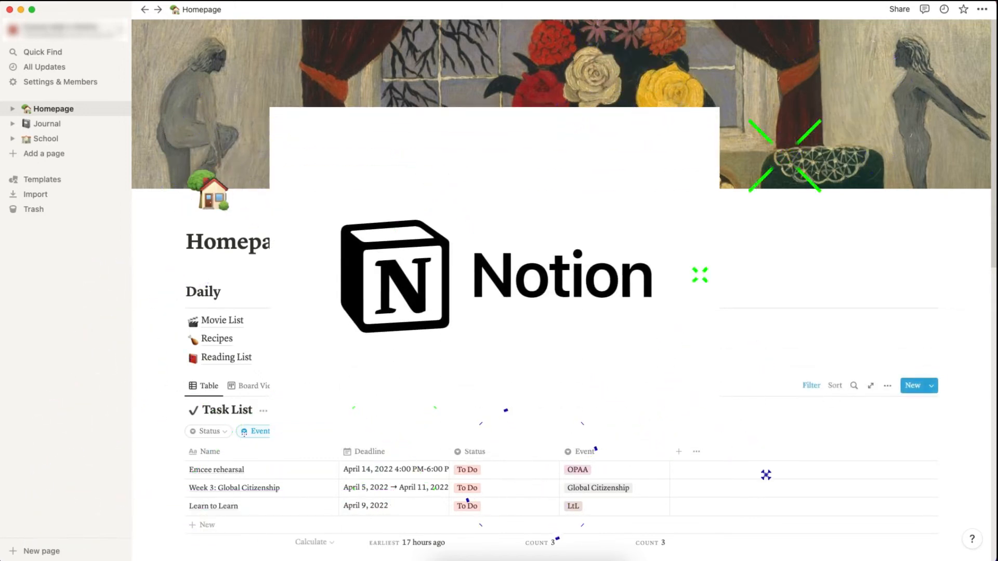
Scroll through the finished Homepage preview, then switch to the fresh workspace's Getting Started page
scroll("down", 3)
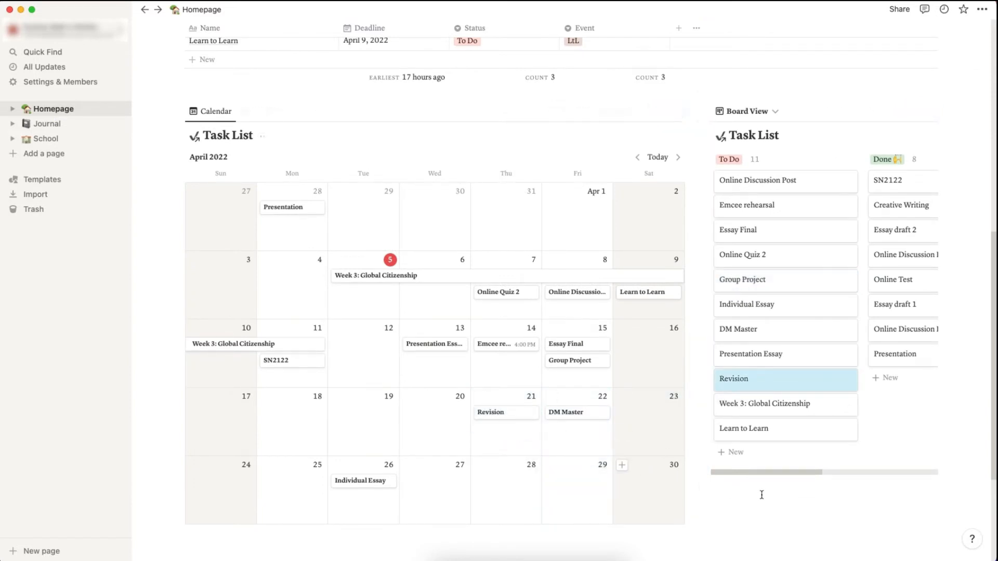
left_click(59, 106)
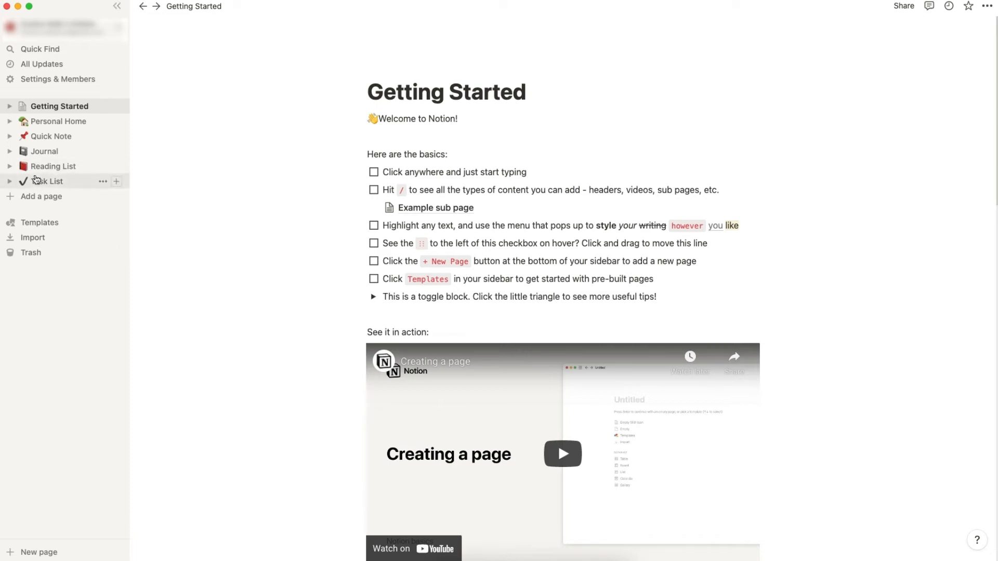
Add a Calendar view to the Task List page beside Board View and Table
left_click(47, 181)
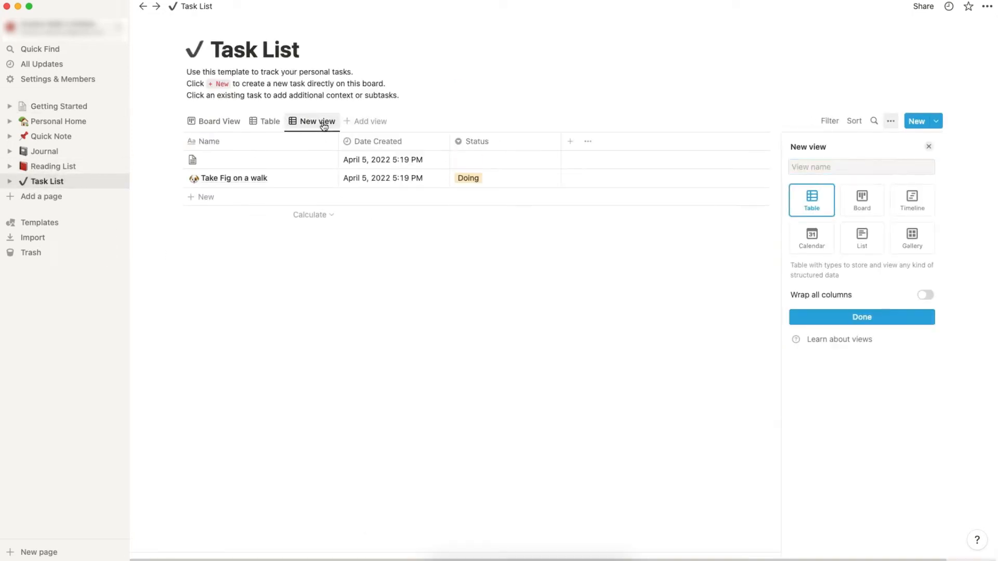
left_click(811, 238)
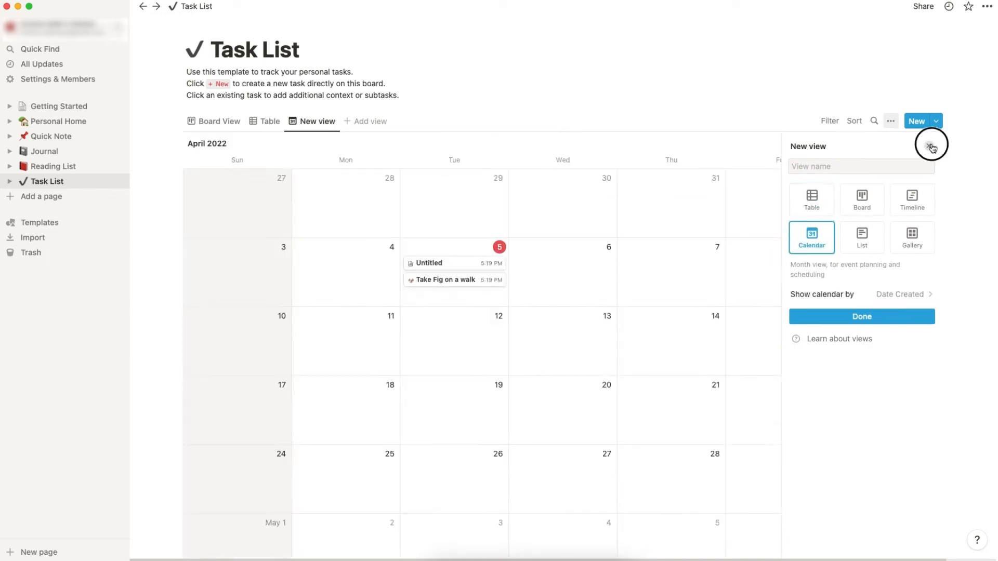
left_click(930, 145)
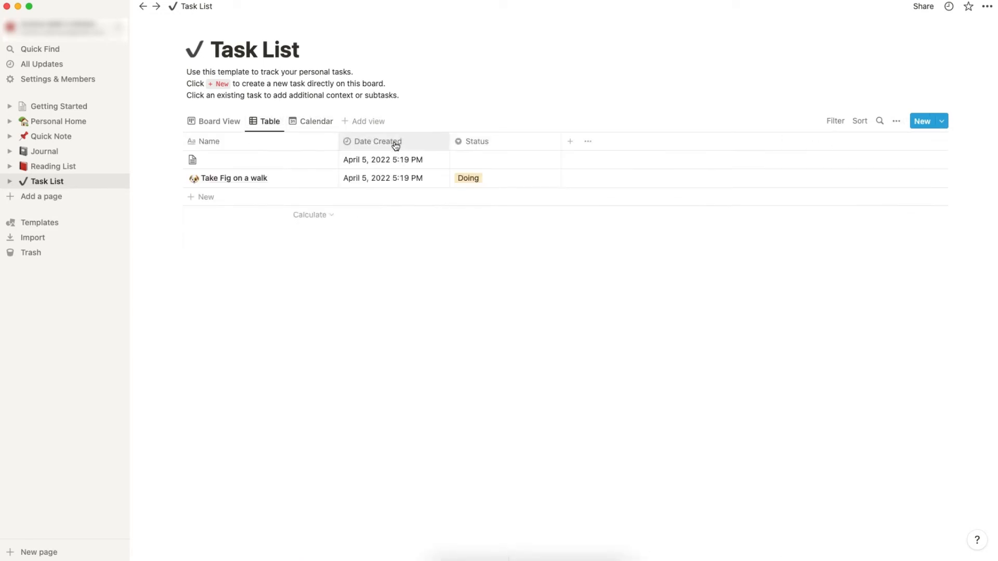
Rename the Date Created property to Deadline and make it a Date type
left_click(379, 141)
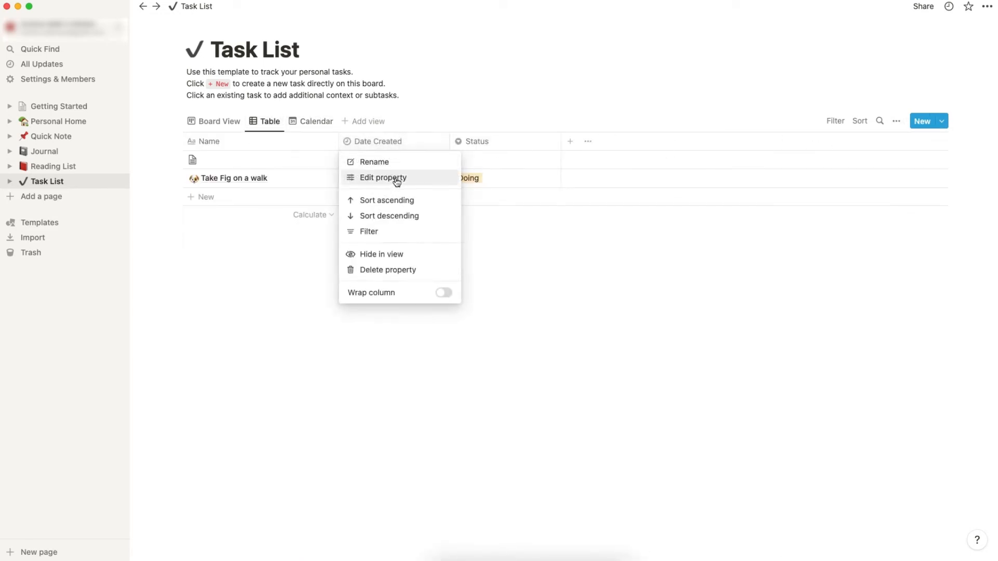
left_click(383, 178)
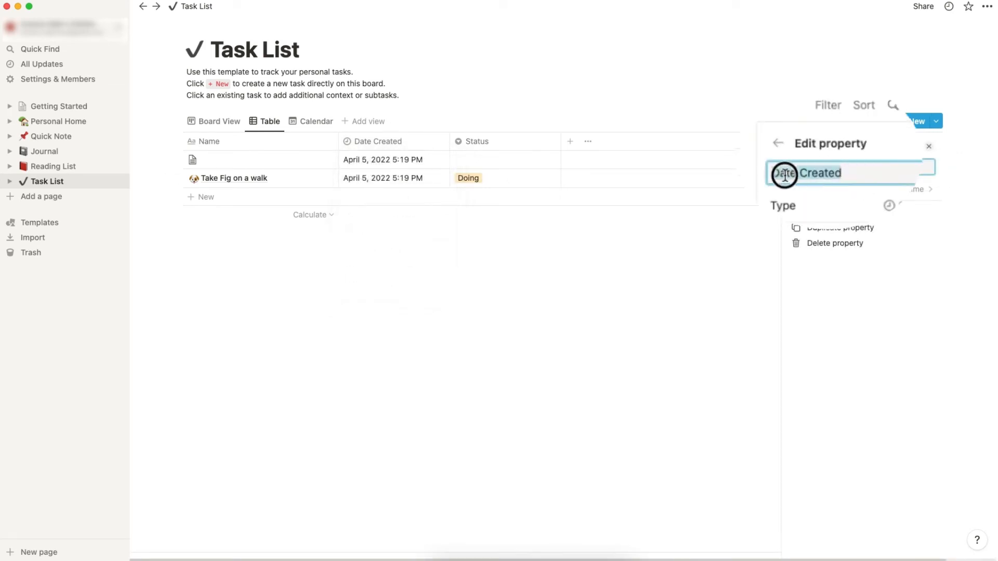
type("De")
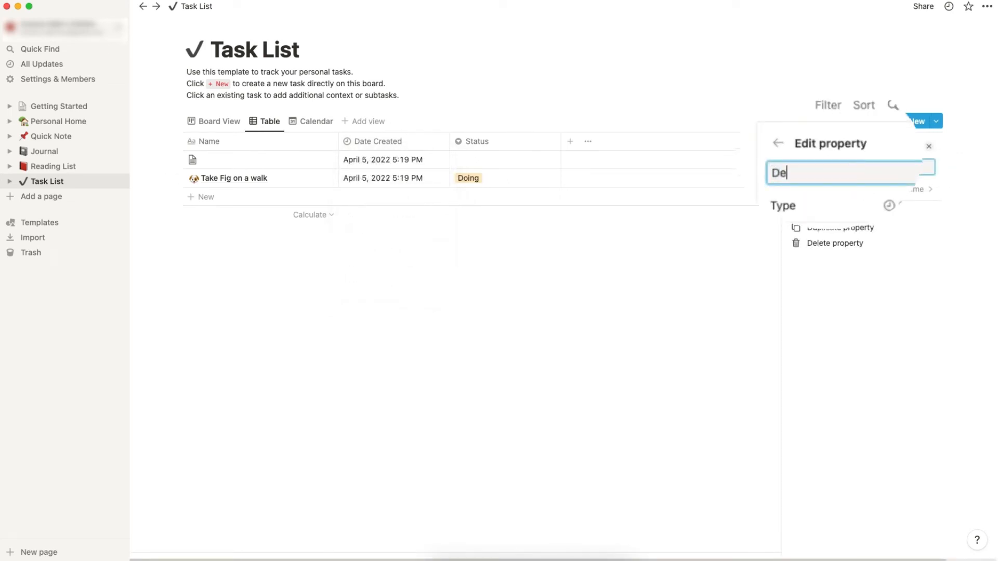
type("adline")
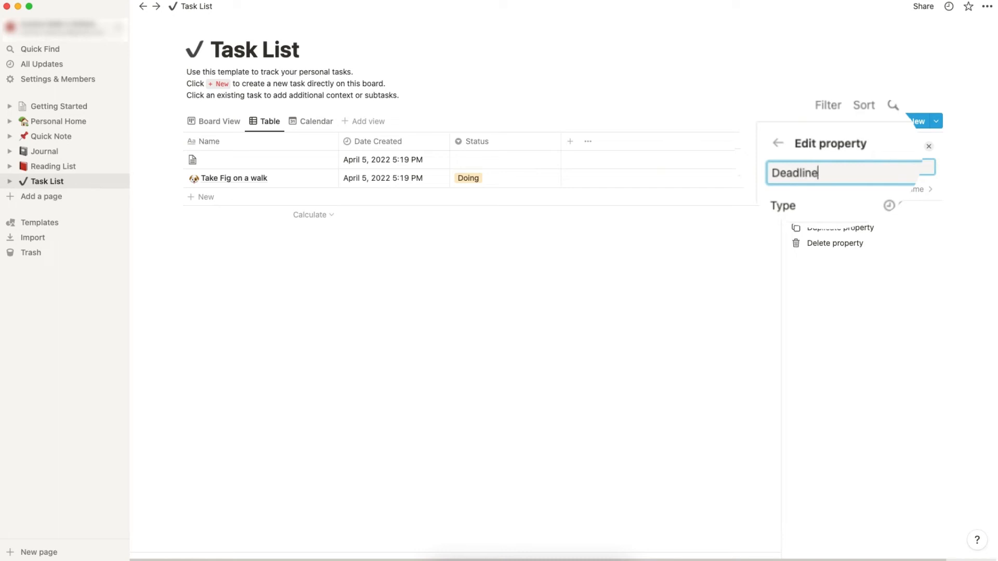
left_click(898, 189)
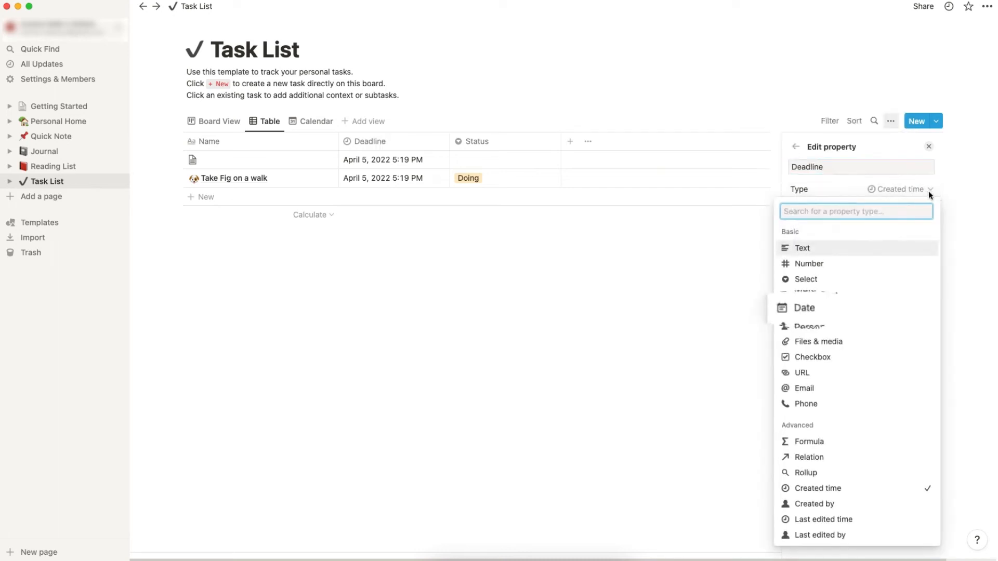
left_click(804, 307)
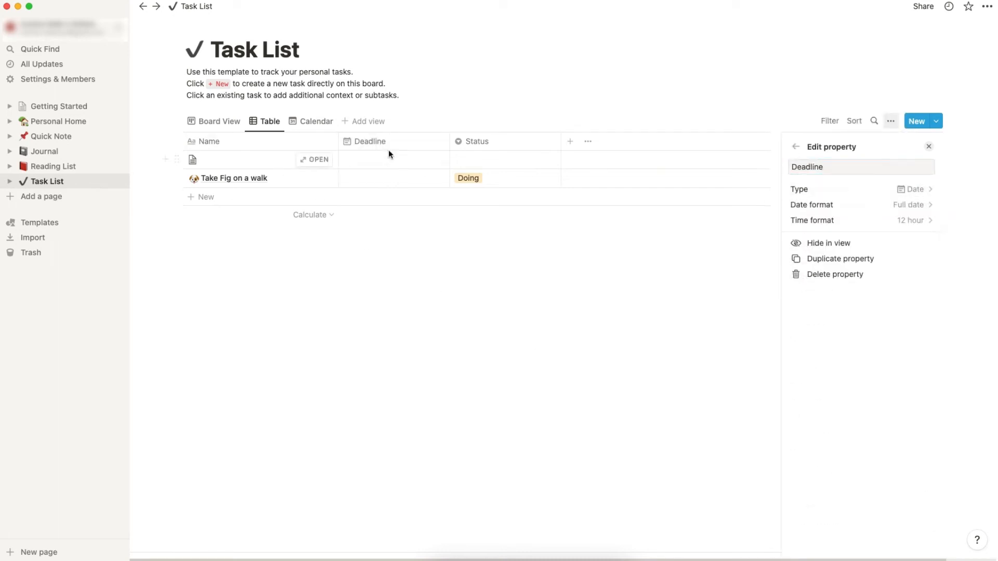
Give the untitled task an April 6, 2022 deadline and status Now
left_click(382, 159)
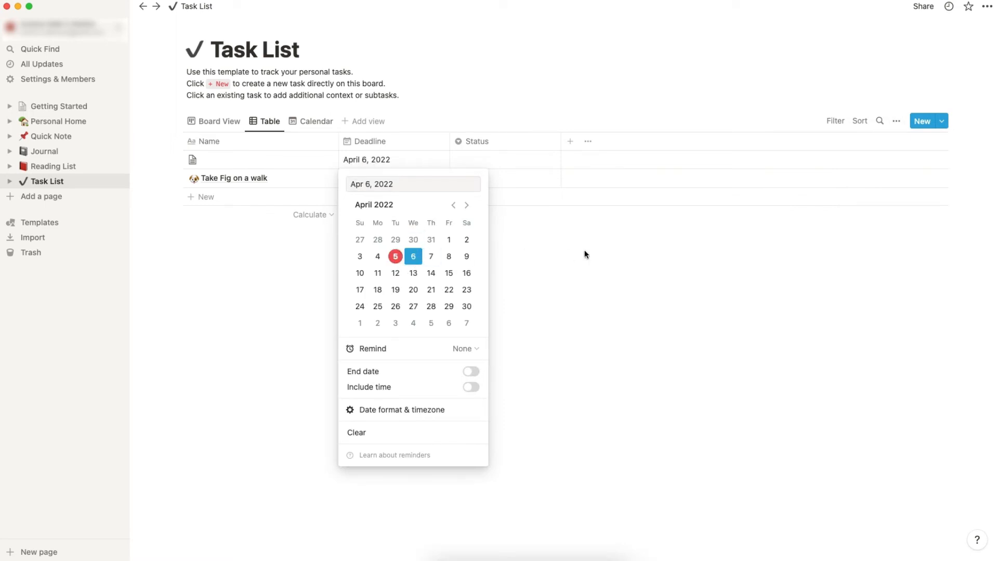
left_click(504, 159)
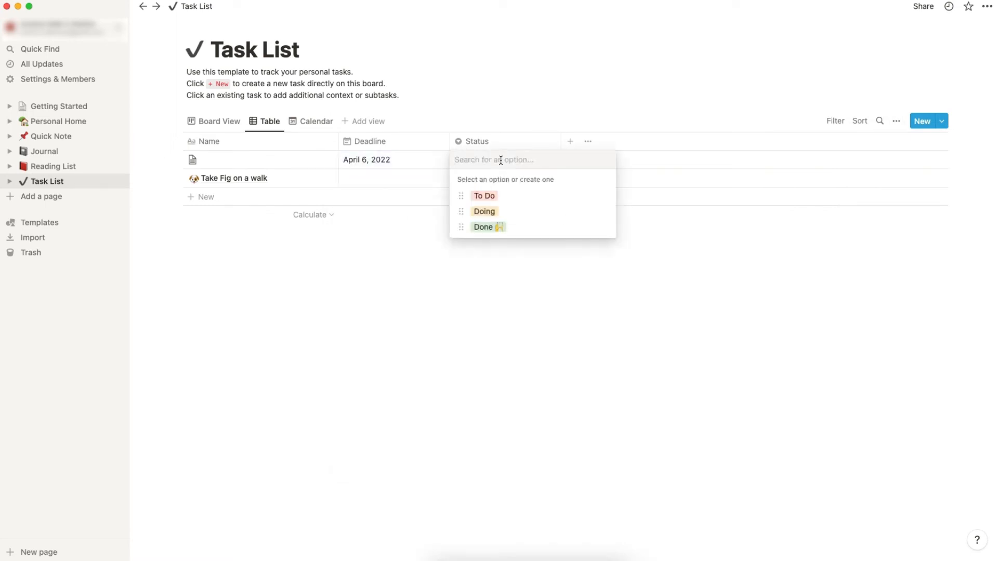
type("Now")
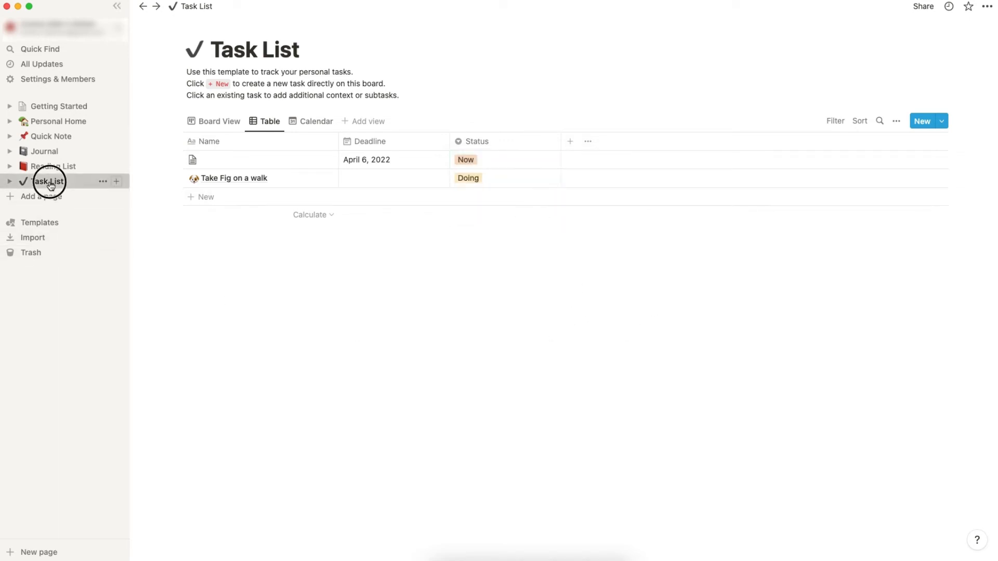
mouse_move(57, 121)
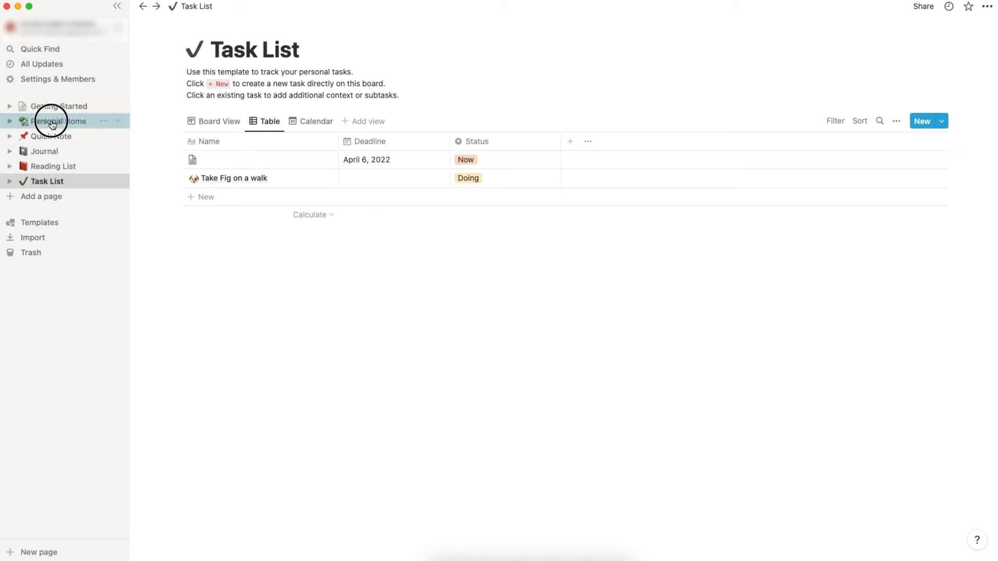
On Personal Home, add 'Calendar' and 'To do list' text blocks below Task List
left_click(58, 121)
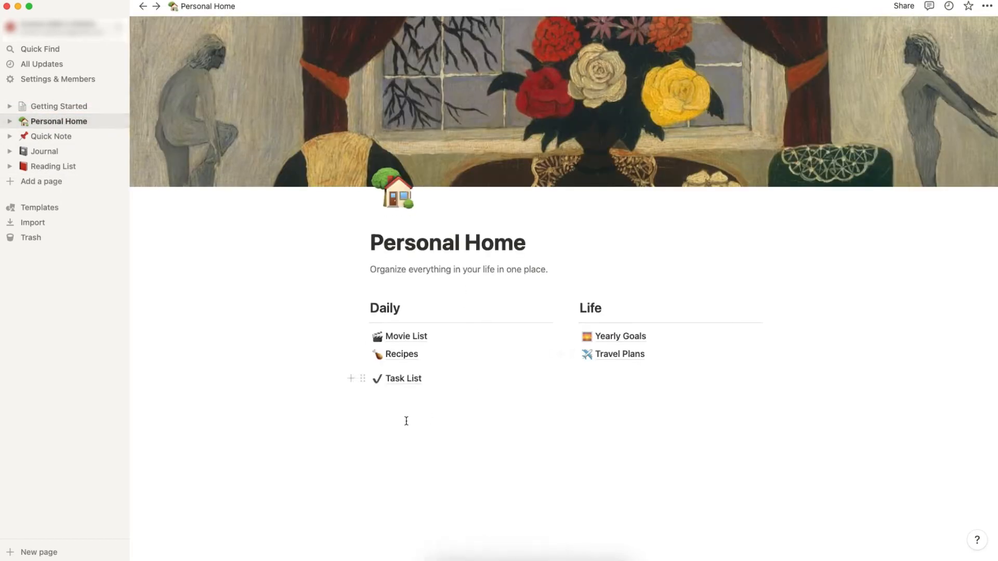
left_click(351, 377)
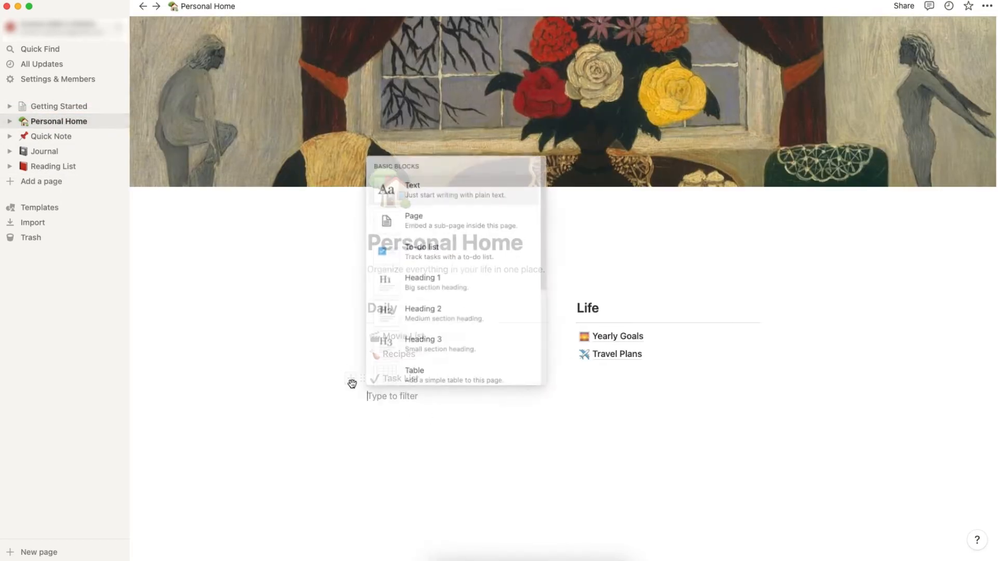
mouse_move(459, 191)
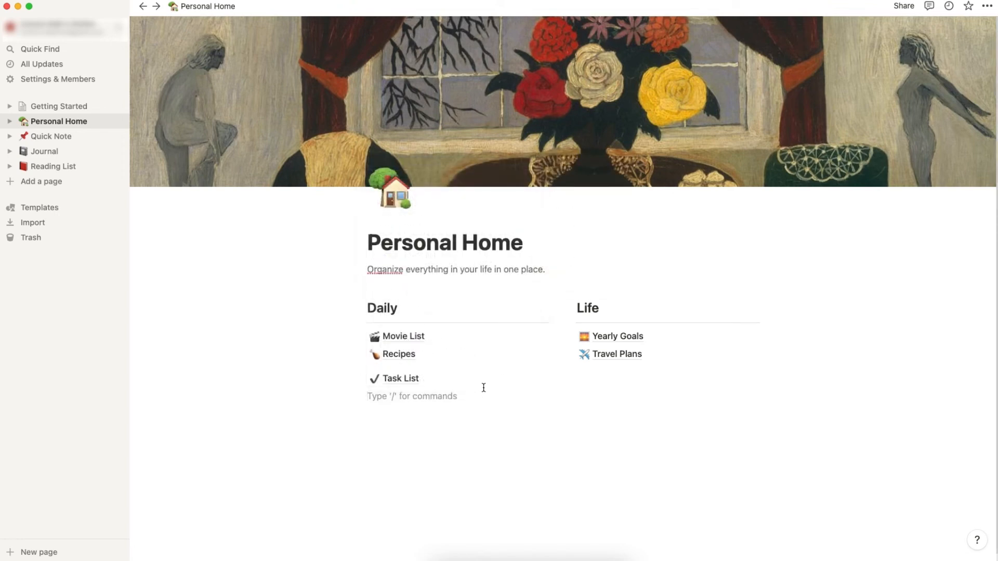
type("Calendar")
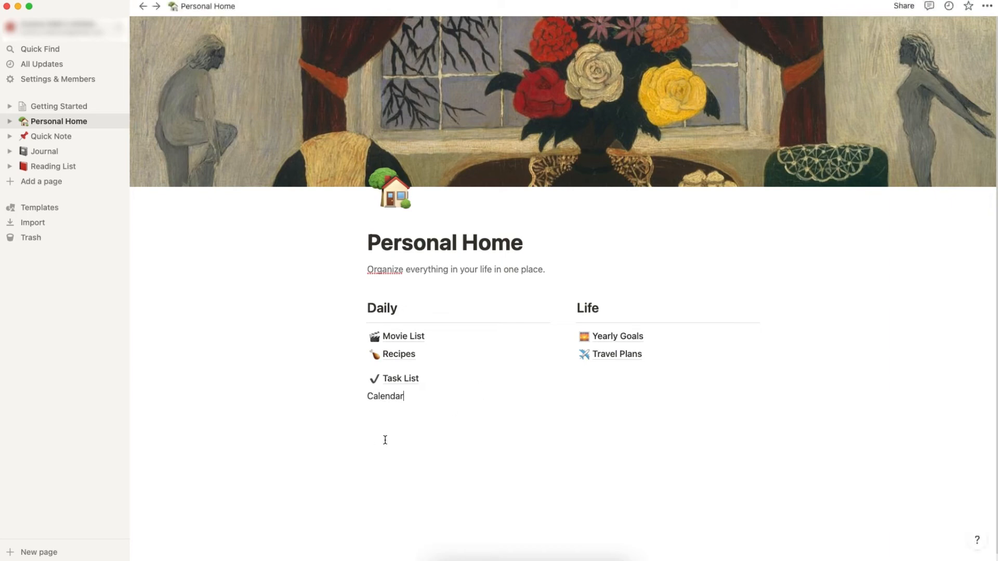
key("Return")
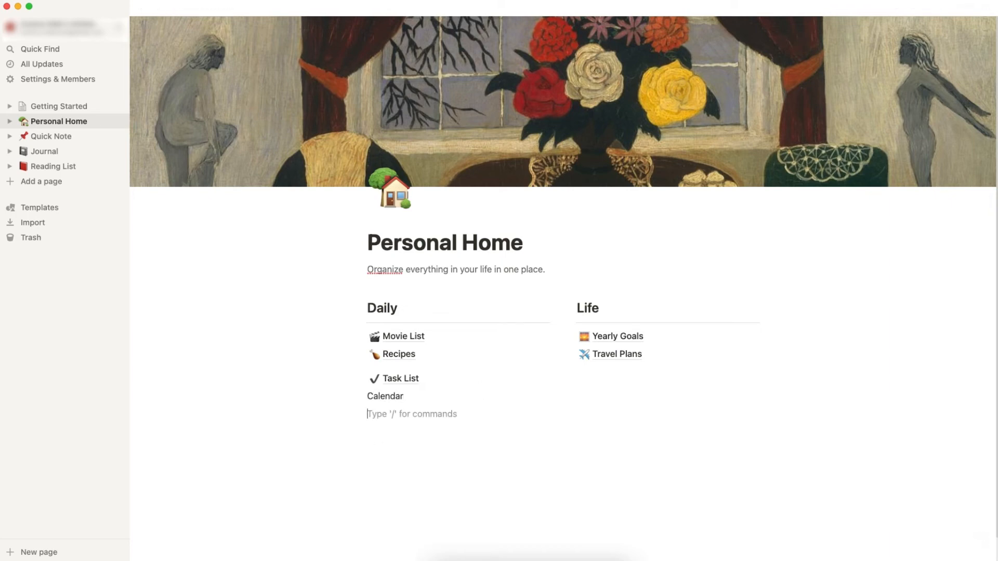
type("To d")
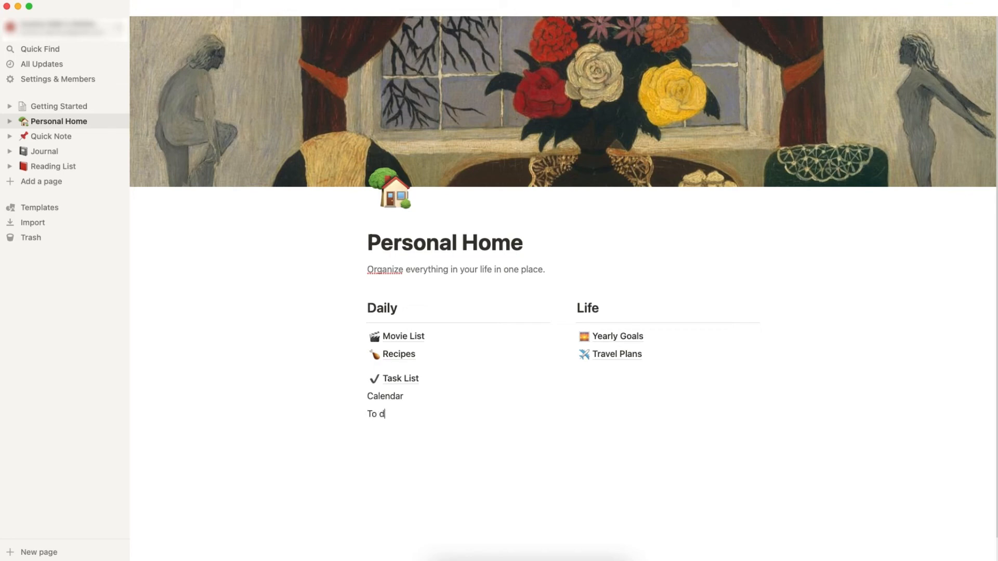
type("o list")
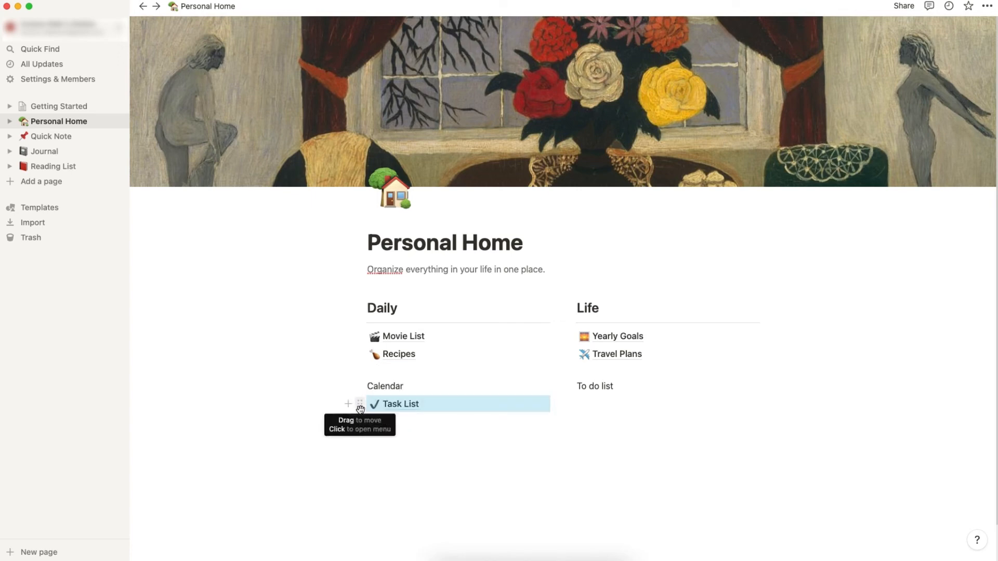
Turn the Task List block into an inline database displayed as a calendar
left_click(359, 404)
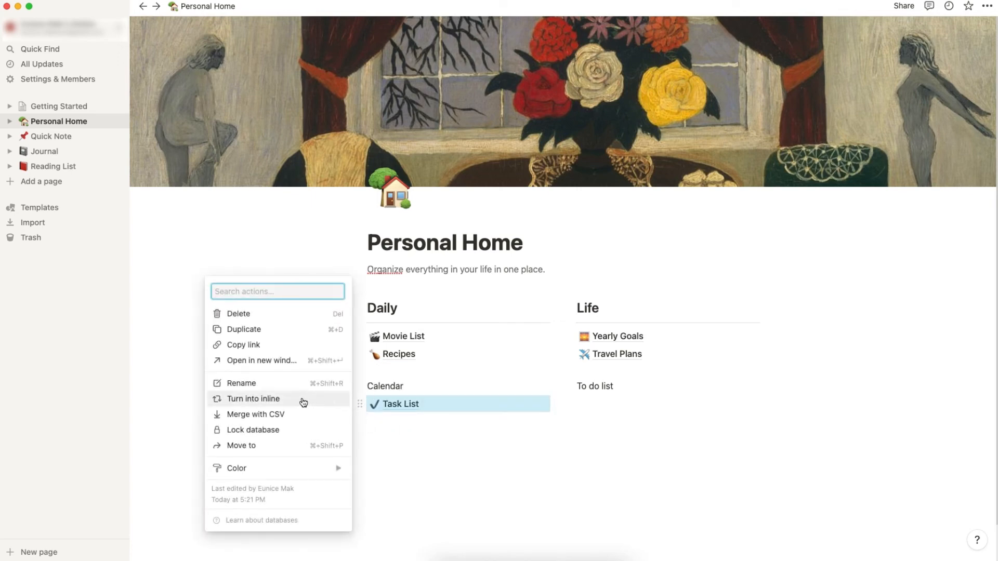
left_click(253, 399)
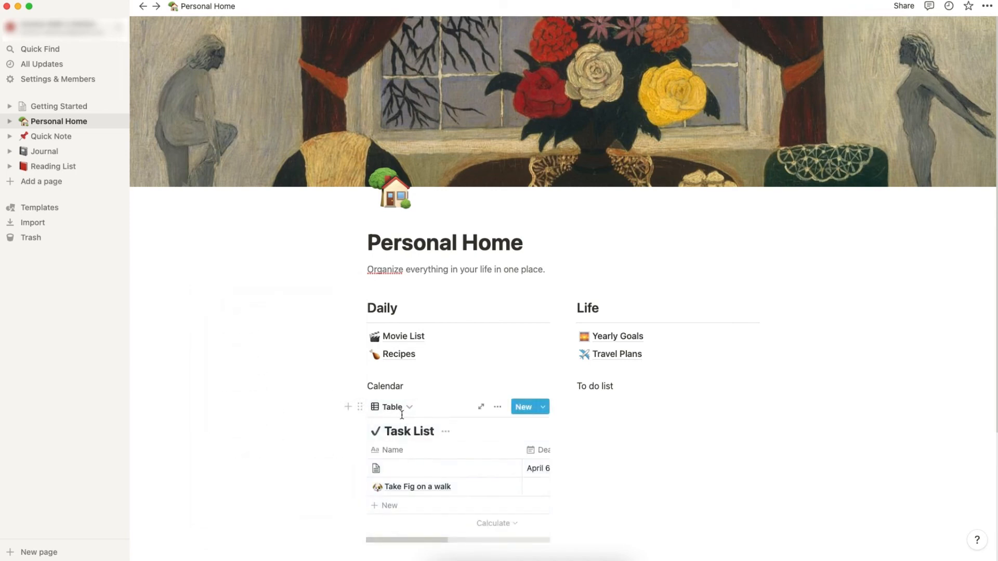
left_click(392, 406)
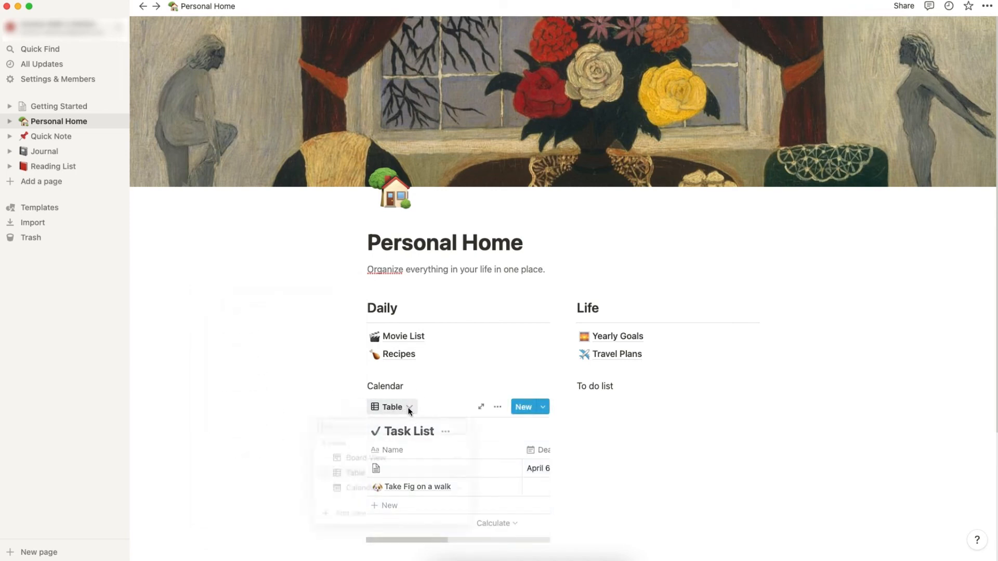
left_click(358, 487)
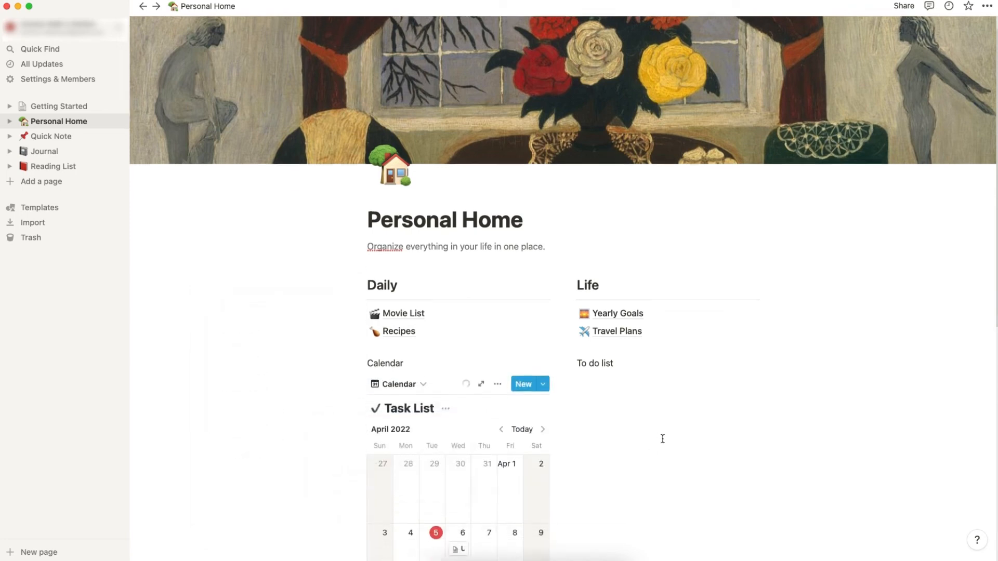
left_click(594, 361)
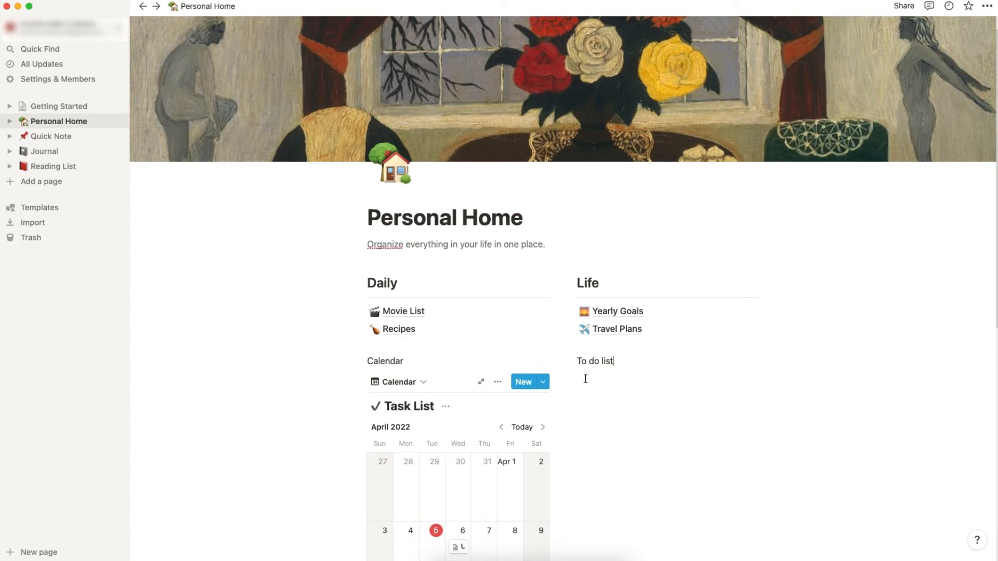
mouse_move(559, 361)
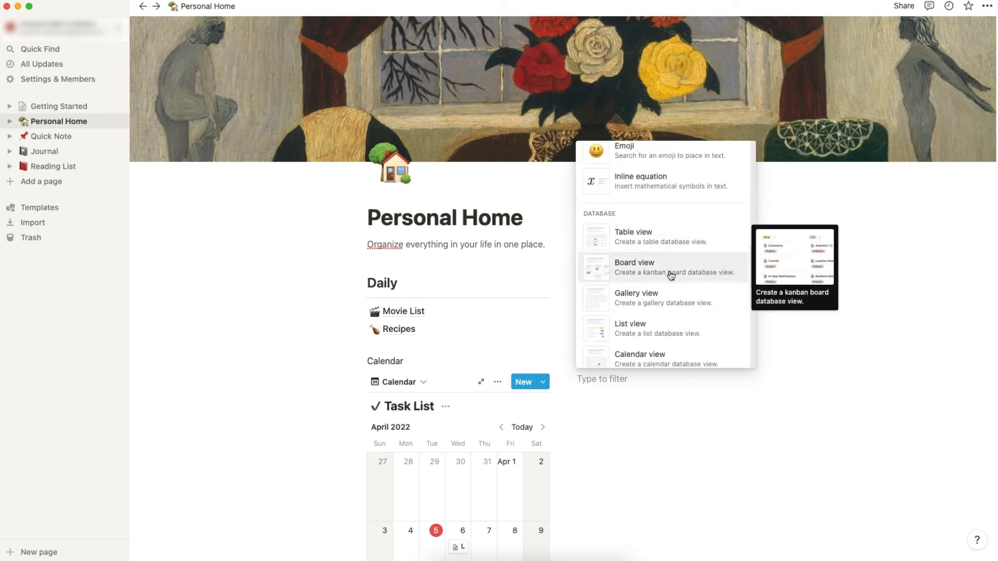
Insert a board view linked to Task List, reusing its existing Board View
left_click(633, 263)
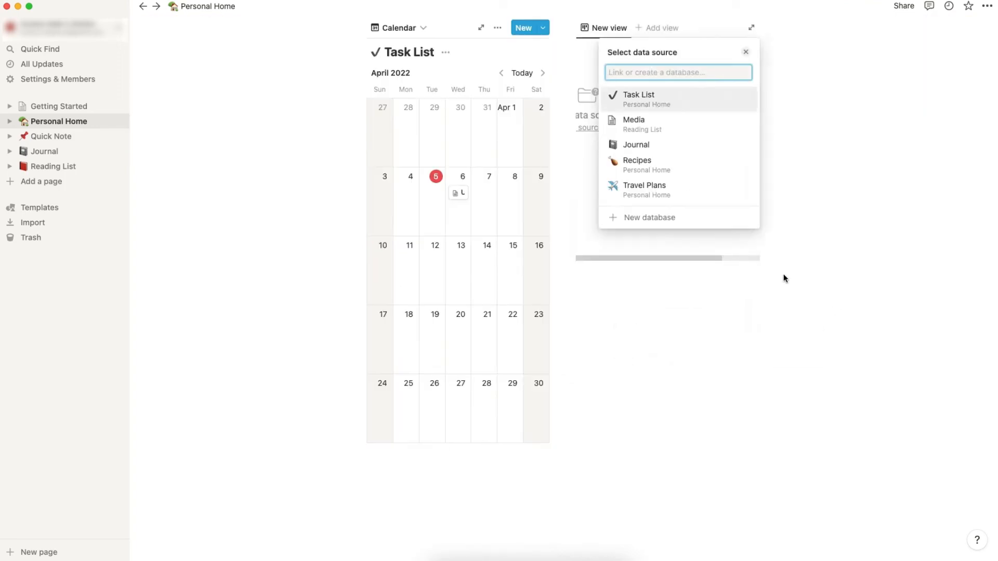
left_click(638, 99)
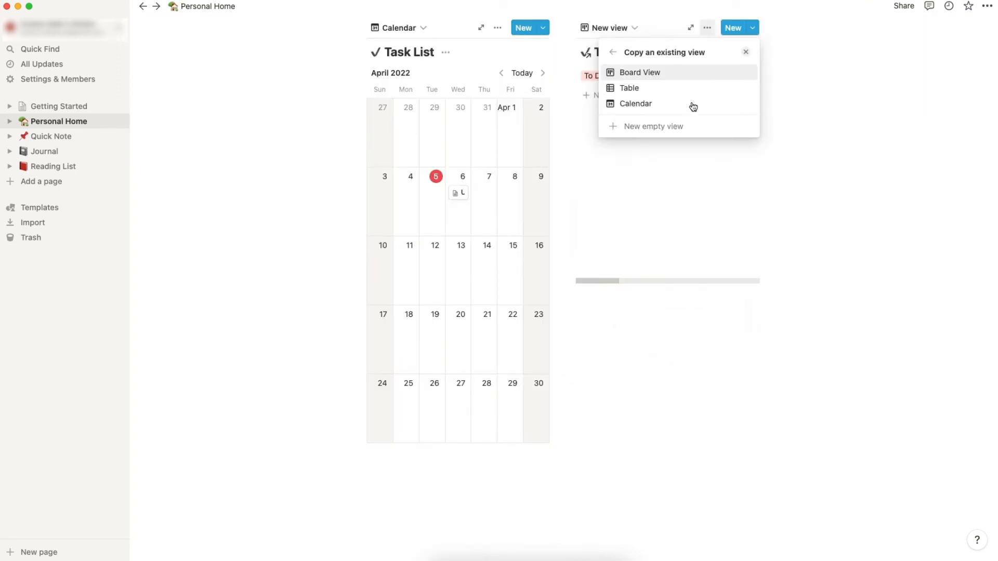
left_click(640, 71)
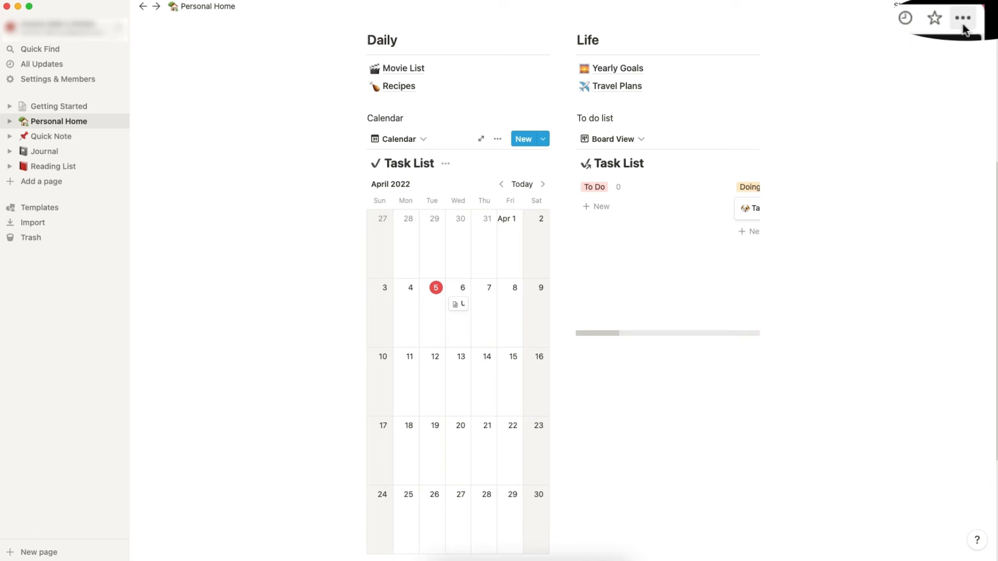
Switch Full width on for Personal Home from the page menu
left_click(963, 17)
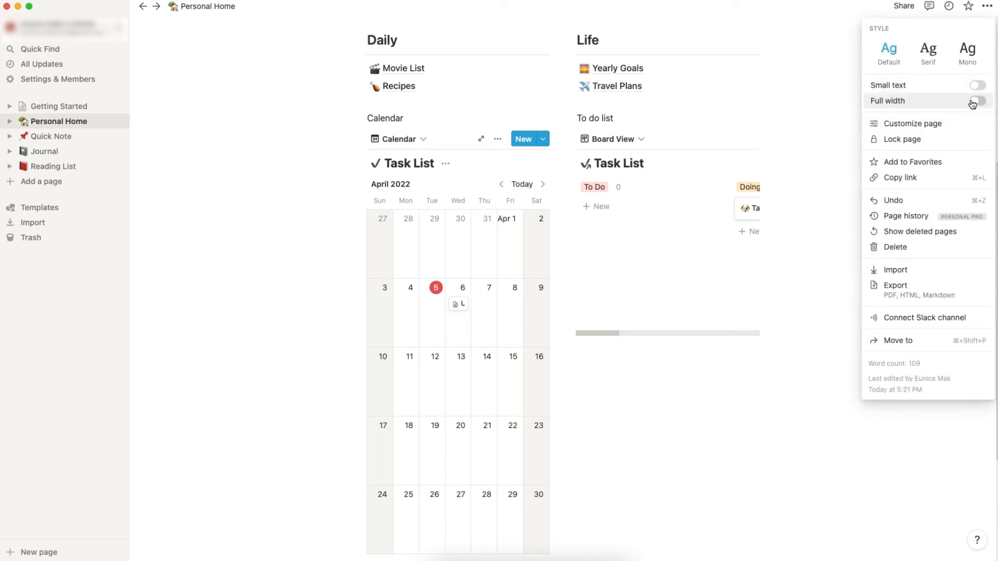
left_click(976, 100)
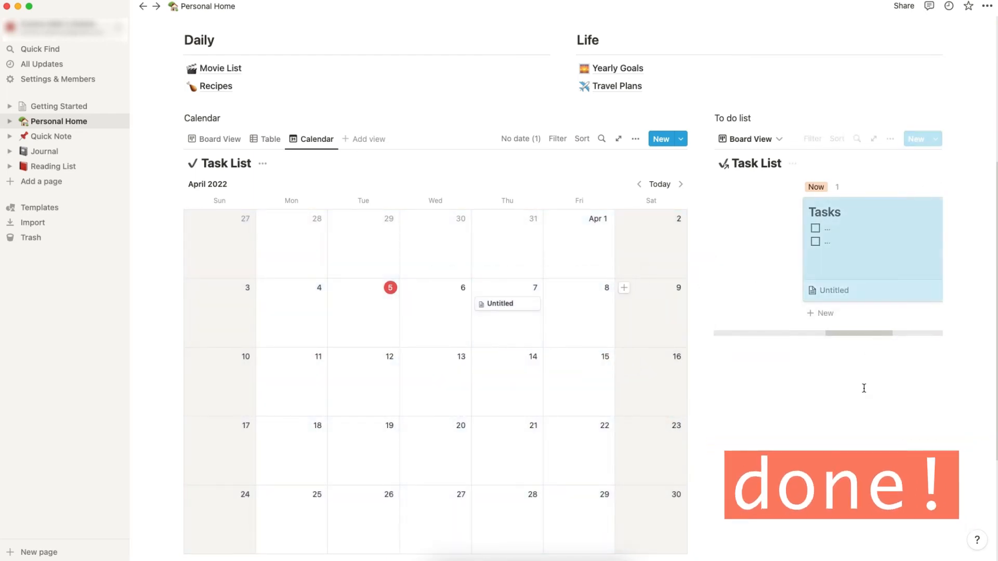
mouse_move(950, 319)
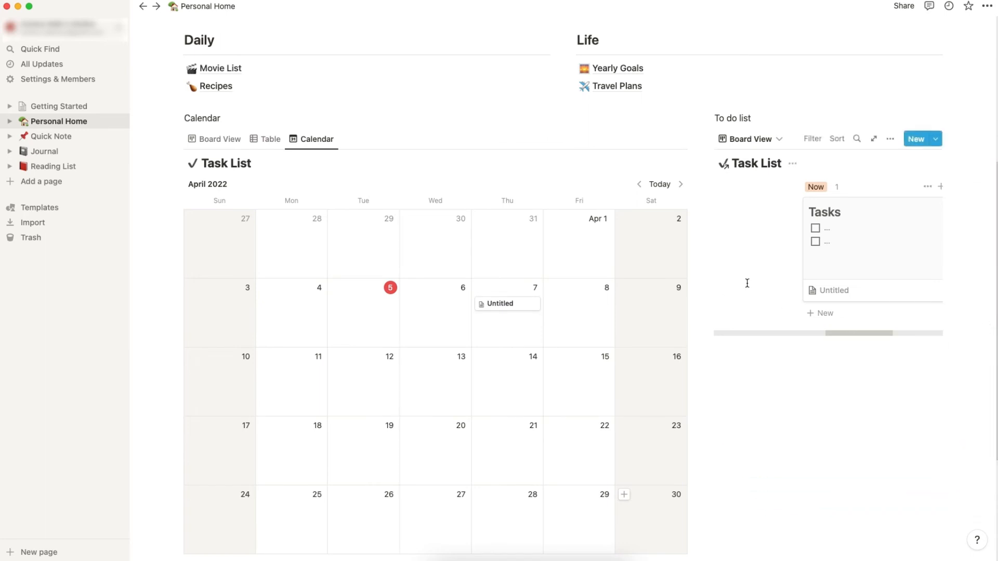
Retitle the Untitled board card 'Essay' and add a checked to-do reading 'essay'
left_click(502, 303)
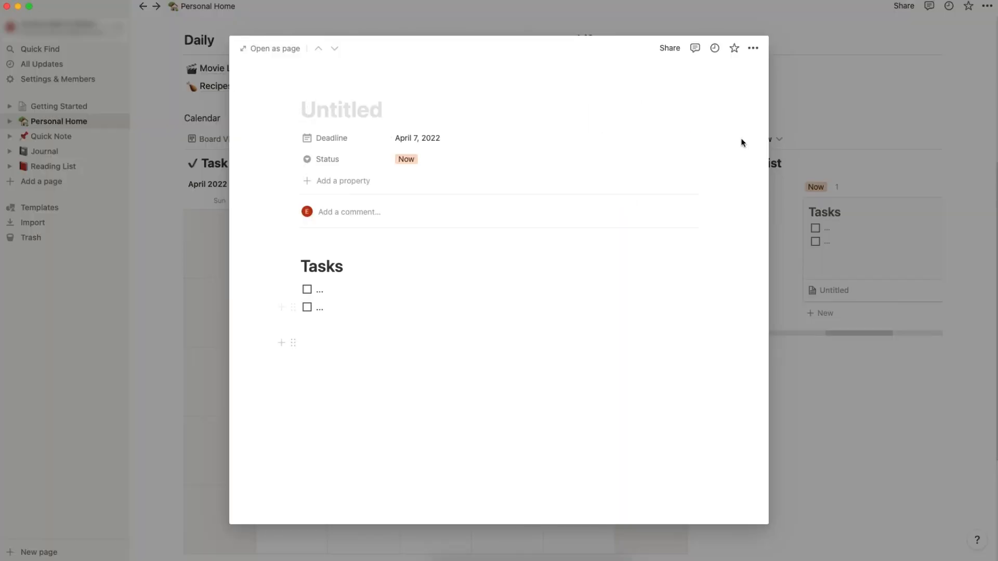
type("Essay")
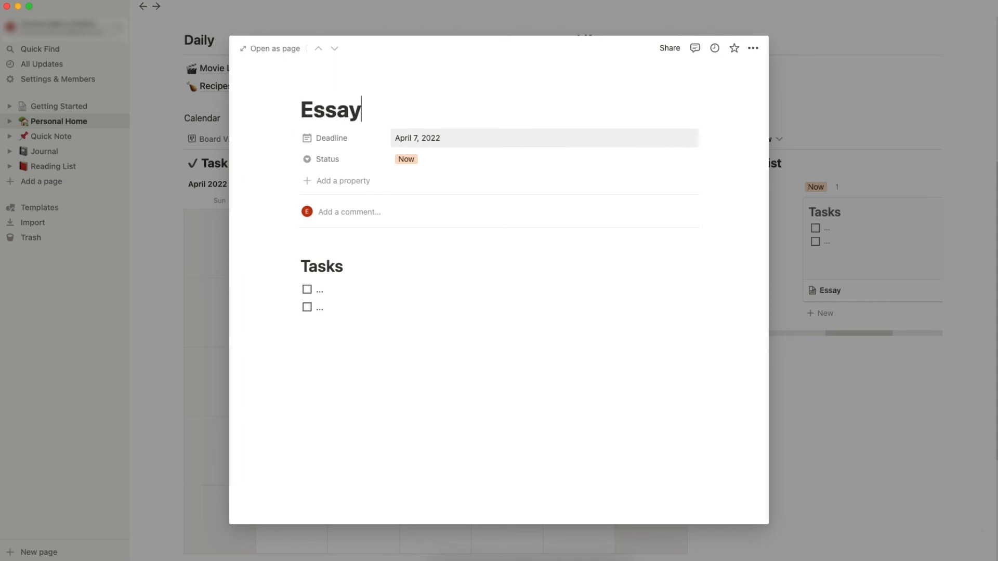
mouse_move(343, 329)
type("/")
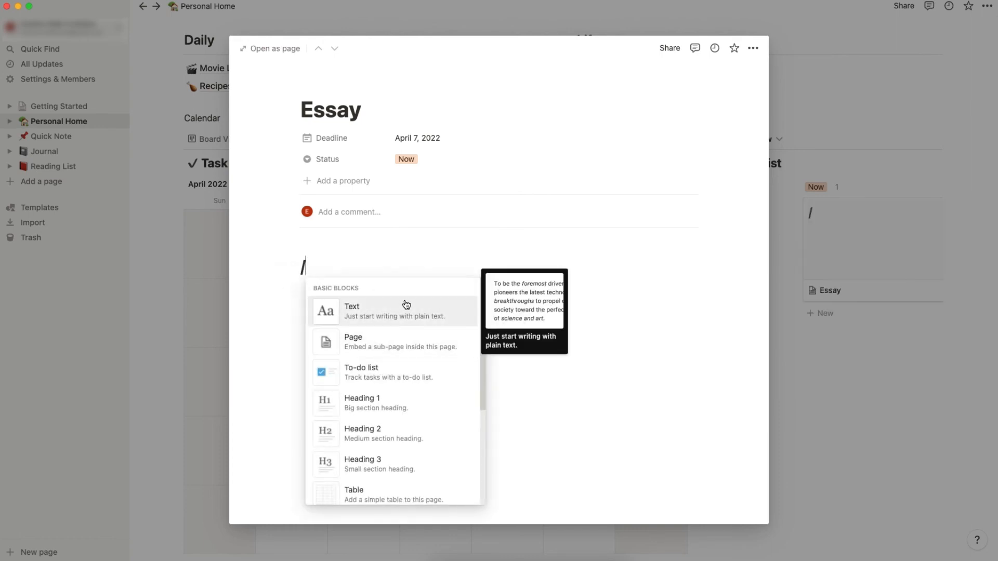
mouse_move(414, 378)
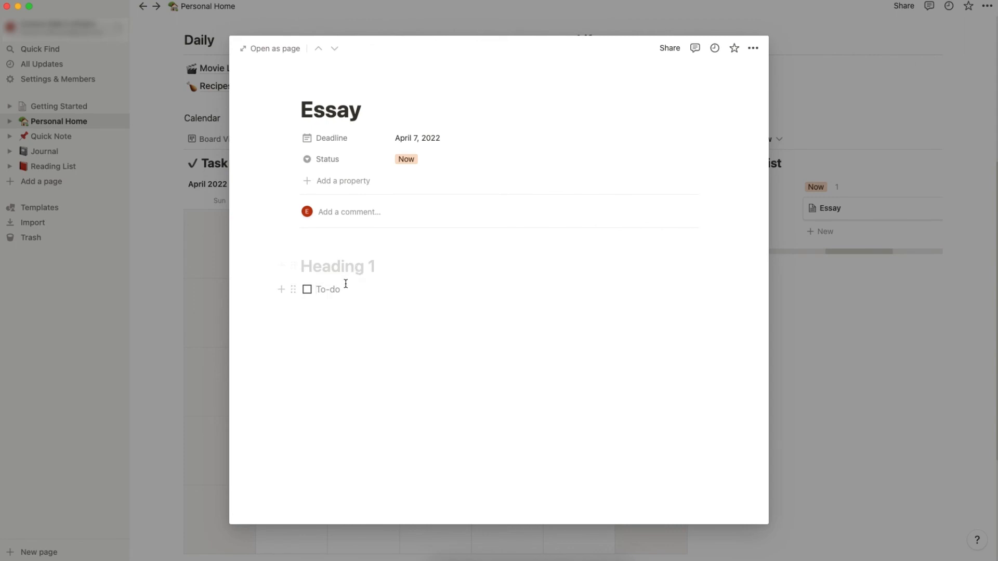
type("ess")
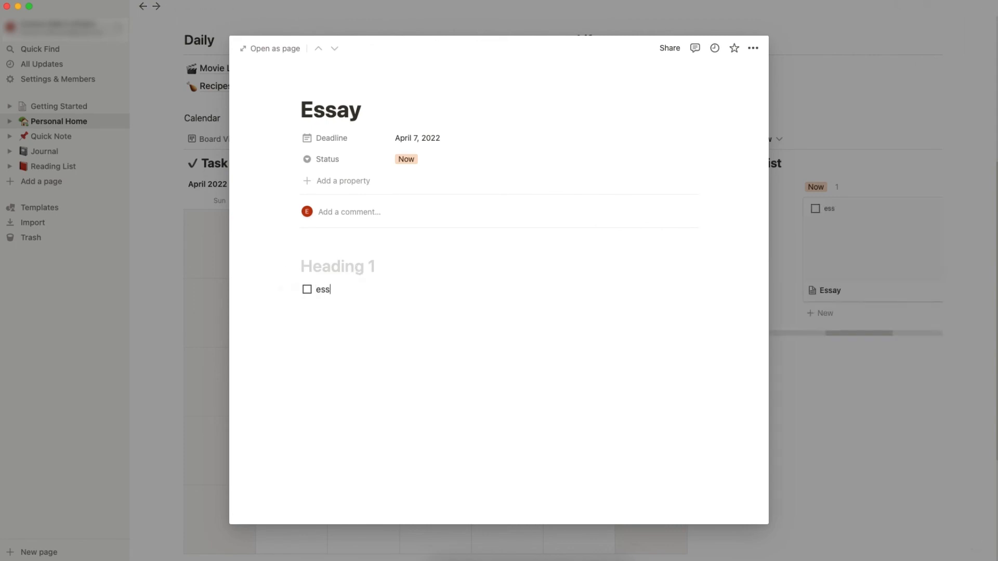
type("ay")
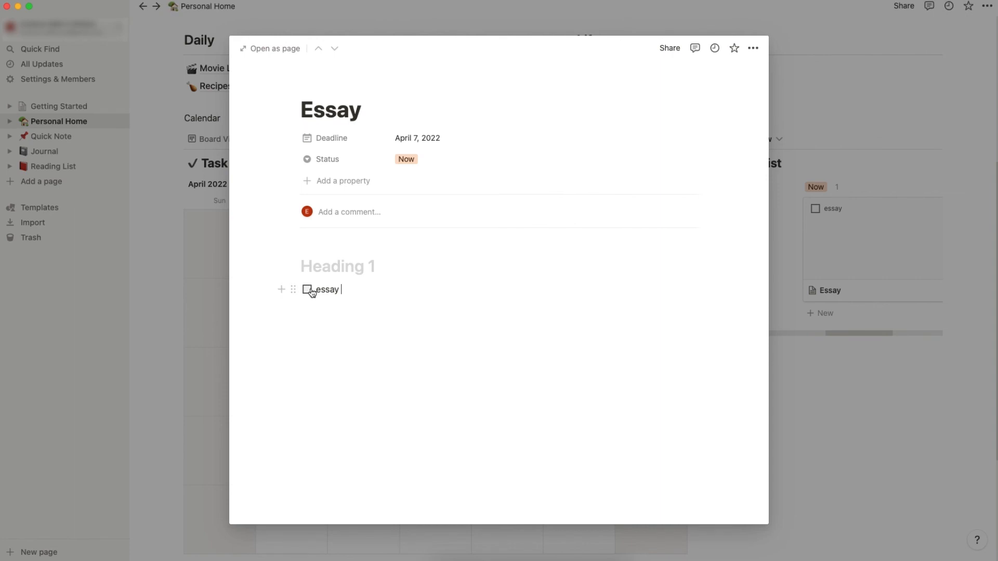
left_click(307, 290)
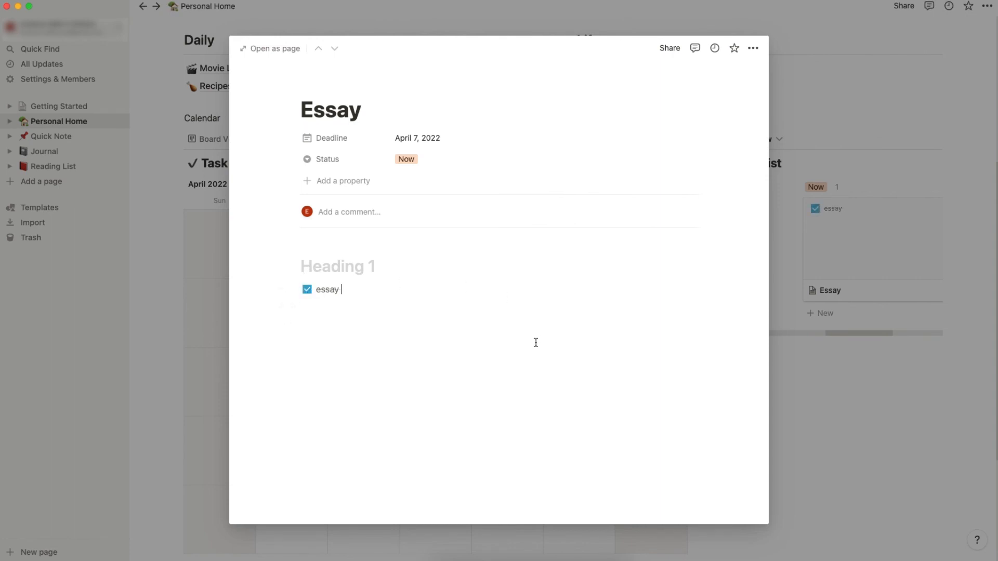